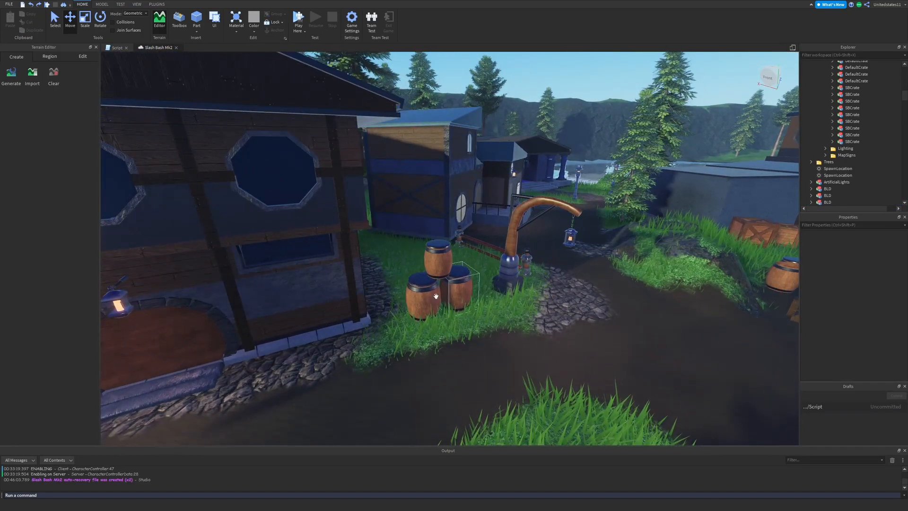
Fly the camera from the village barrels up over the fir forest
left_click(434, 294)
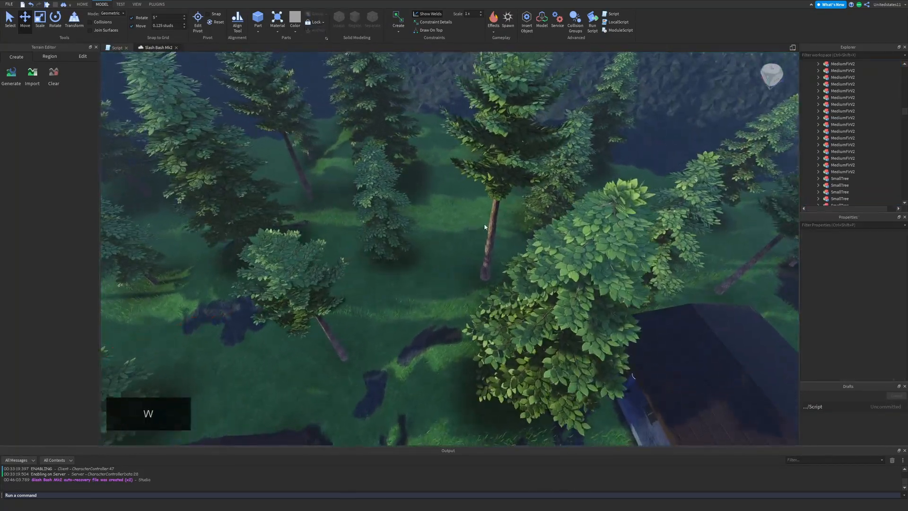
Raise the camera high above the lake, then slide across to the MediumFirV2 tree on the cliff
left_click(490, 238)
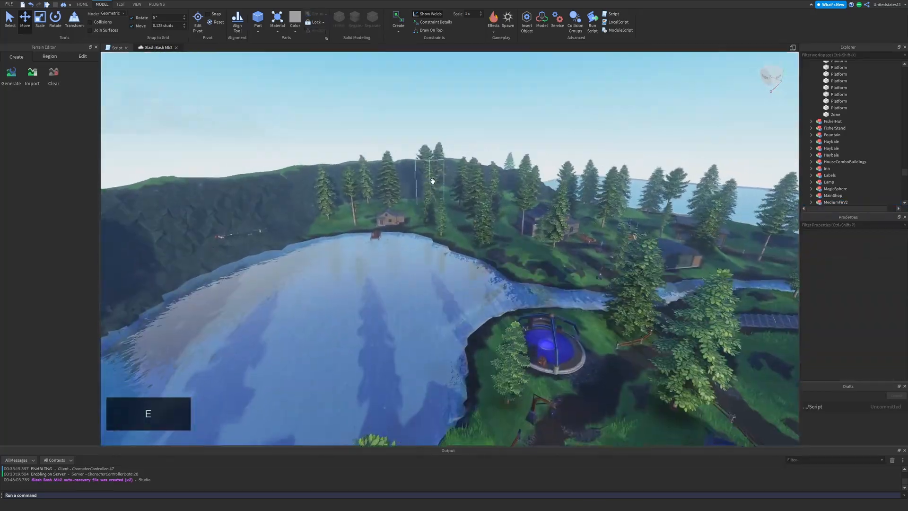
key("ctrl+v")
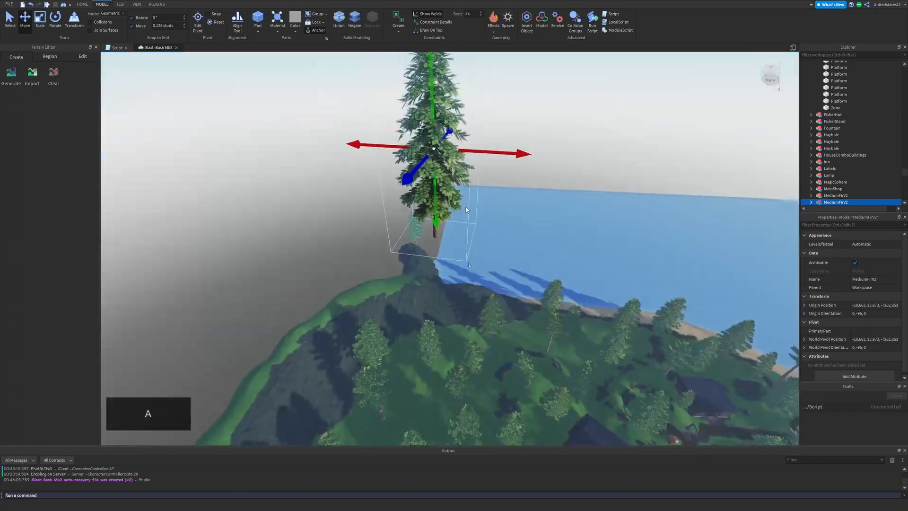
key("Ctrl+V")
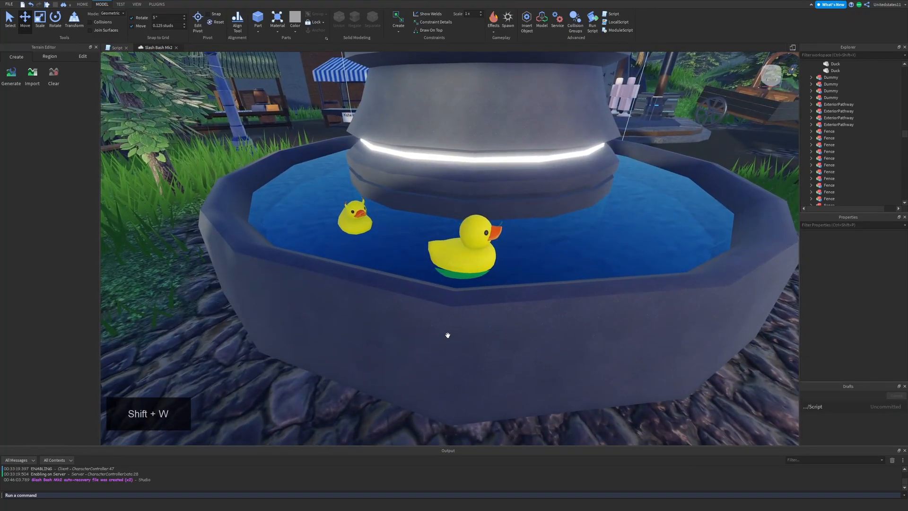
Glide slowly toward the fountain and select one of the floating rubber ducks
left_click(468, 252)
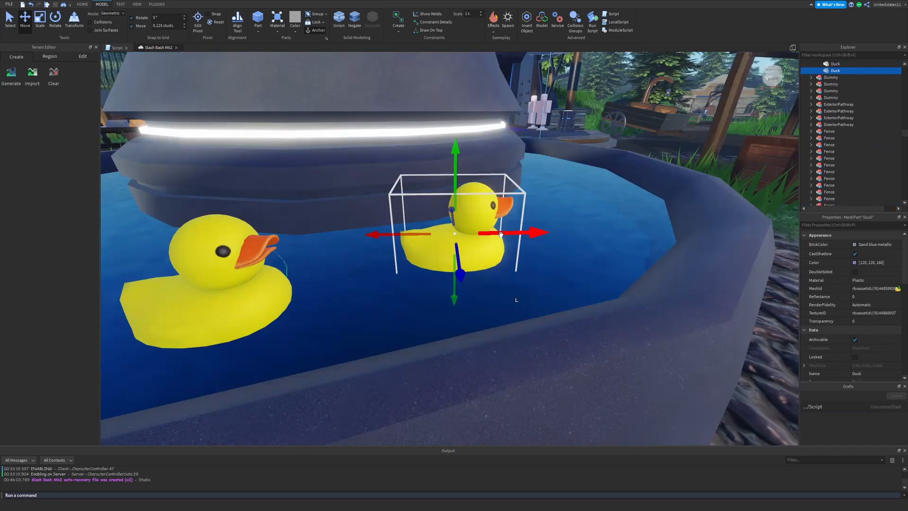
key("Ctrl+D")
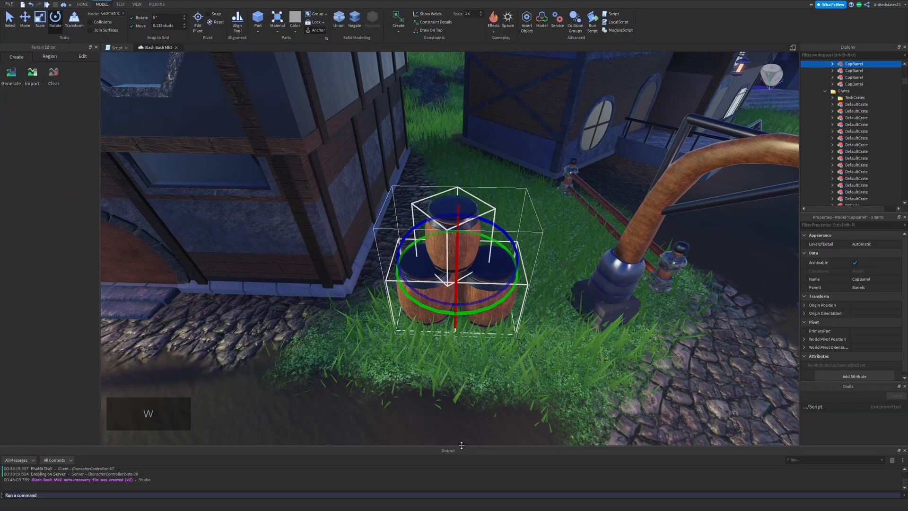
Group the lakeside dock pieces into one model with Ctrl+G
key("Ctrl+g")
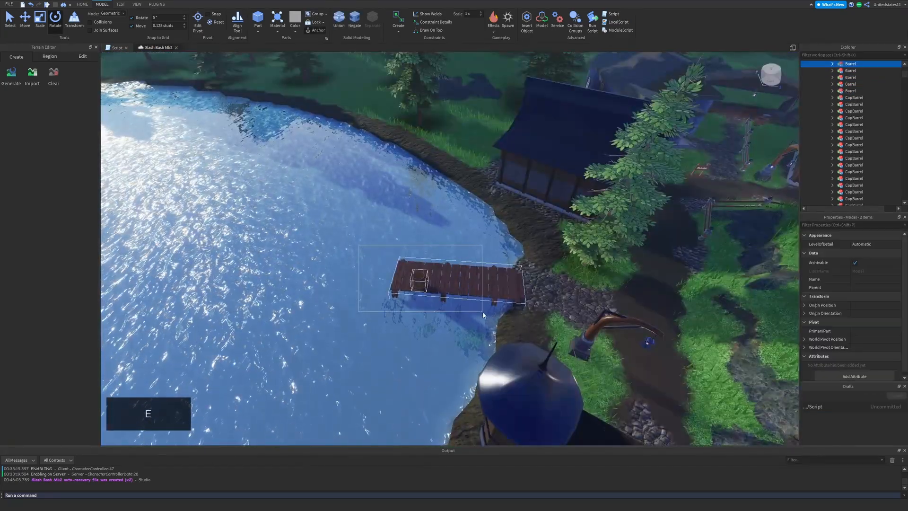
key("Ctrl+G")
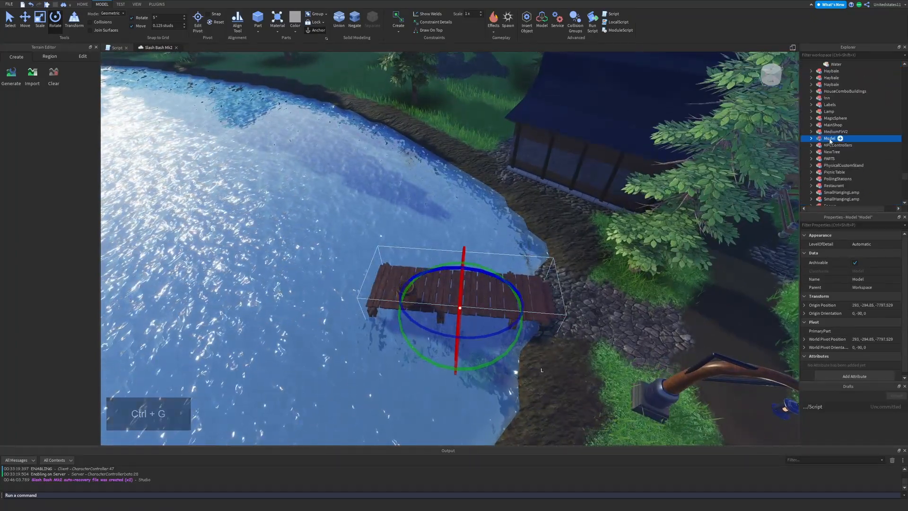
right_click(833, 138)
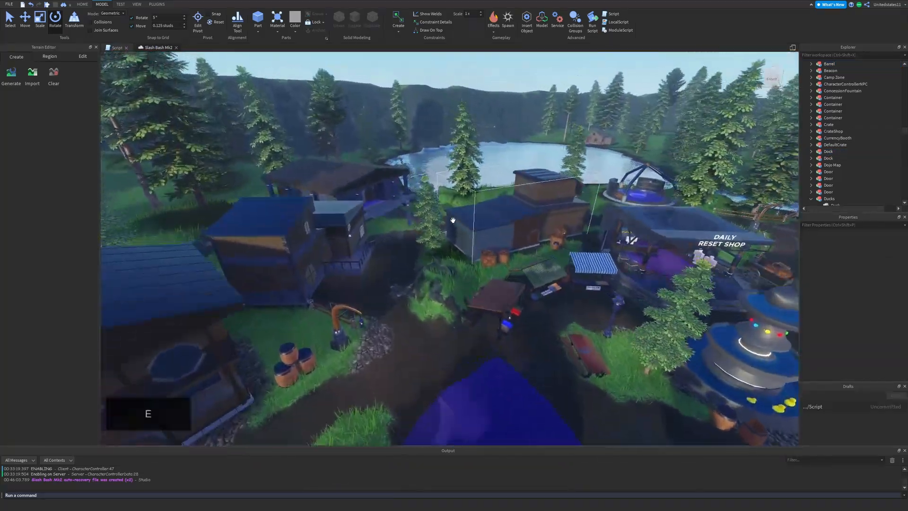
Fly into the village and group the market stalls and crates into a second model
key("w")
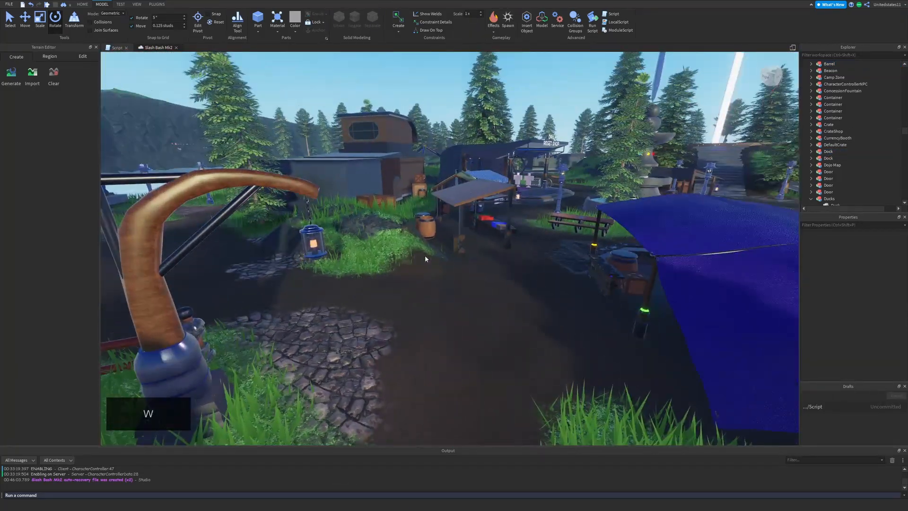
key("d")
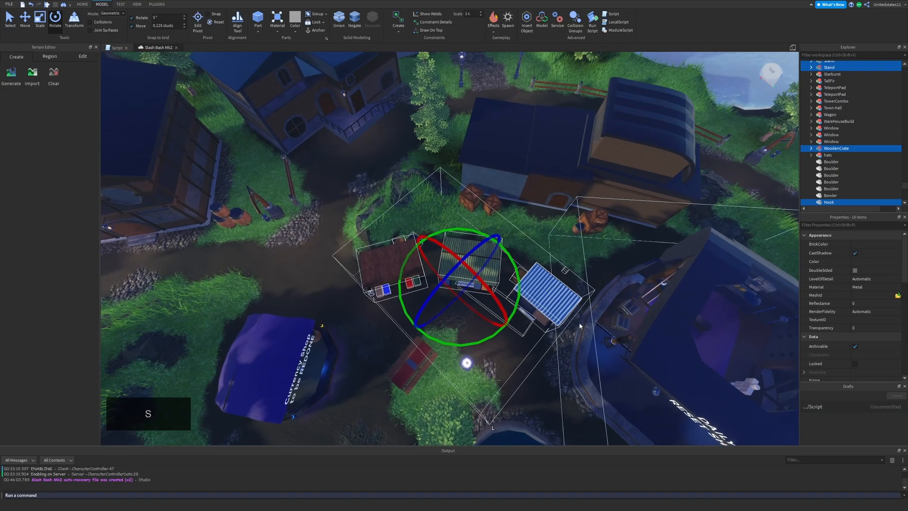
key("Ctrl+G")
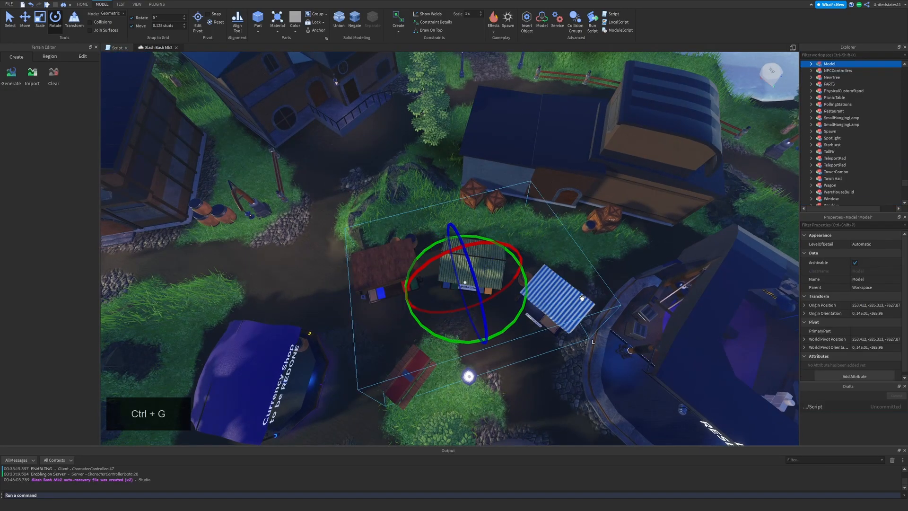
left_click(810, 63)
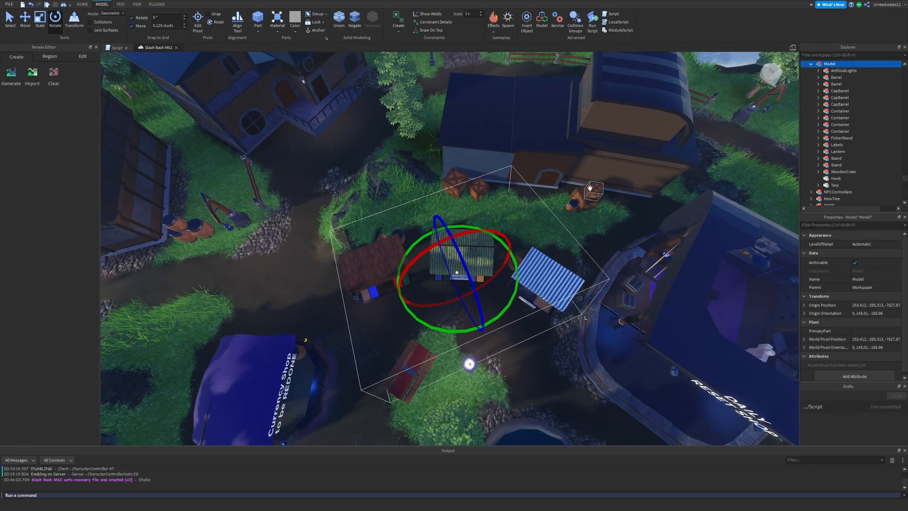
key("Ctrl+U")
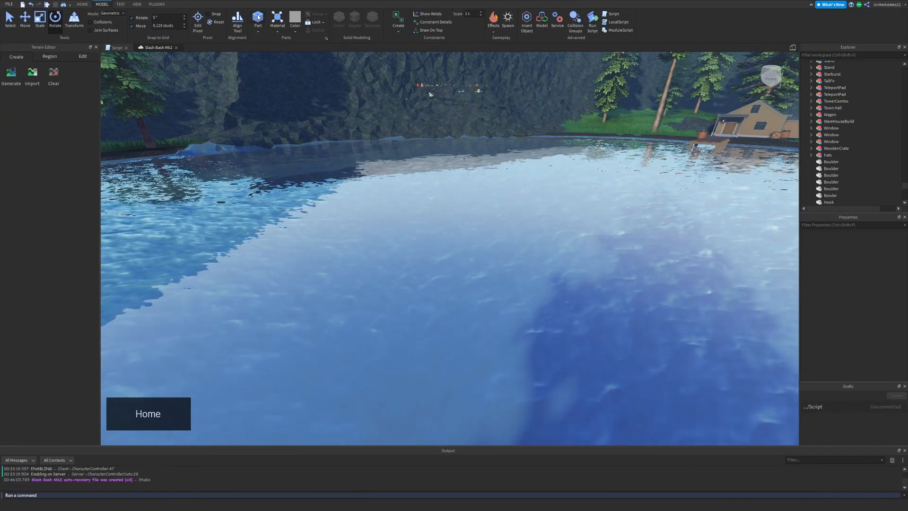
Insert a block part above the lake and bring up its rotation handles with Ctrl+4
left_click(828, 201)
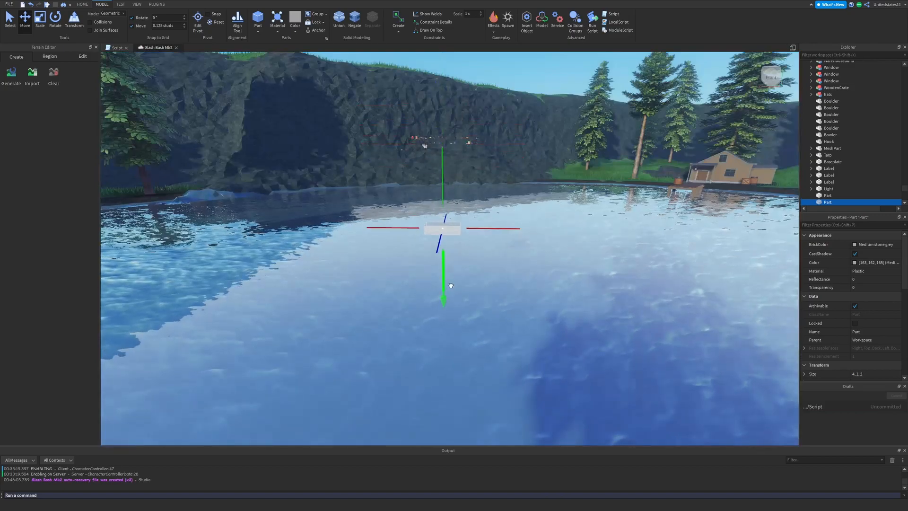
key("w")
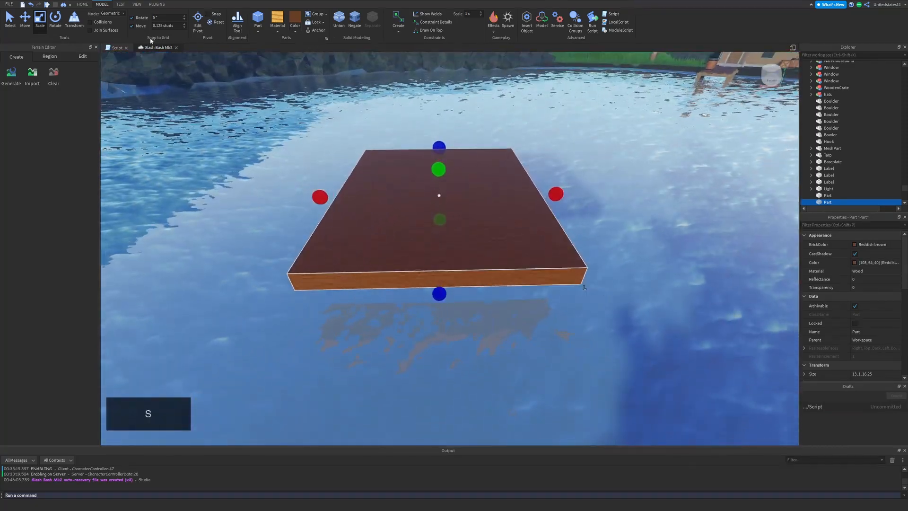
key("Ctrl+4")
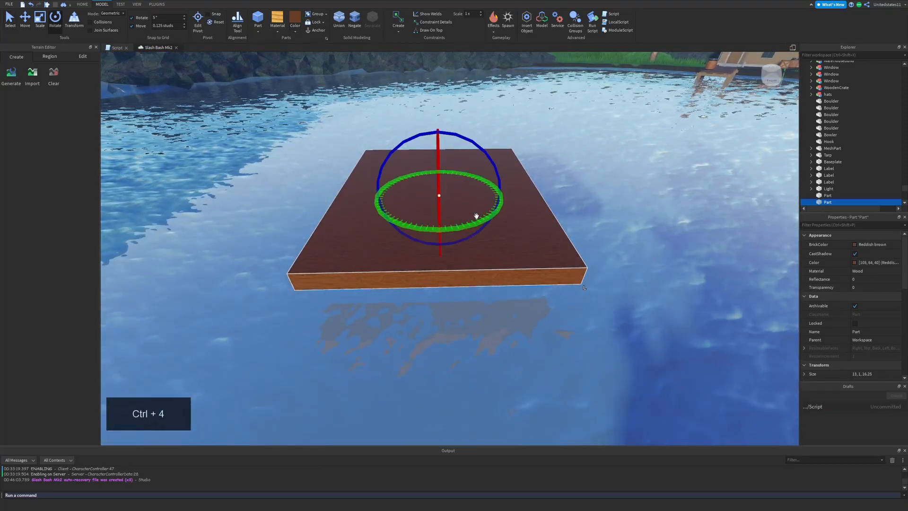
key("Ctrl+5")
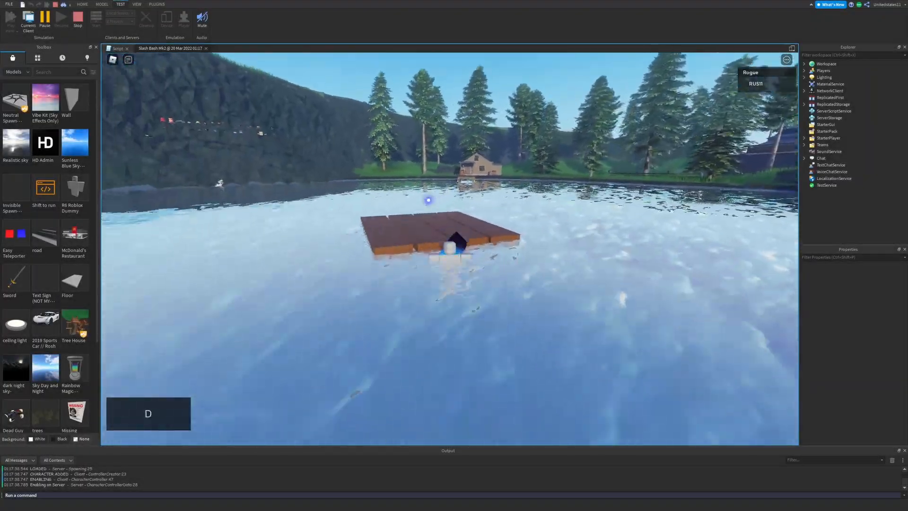
Walk the playtest character sideways and forward onto the floating planks
key("a")
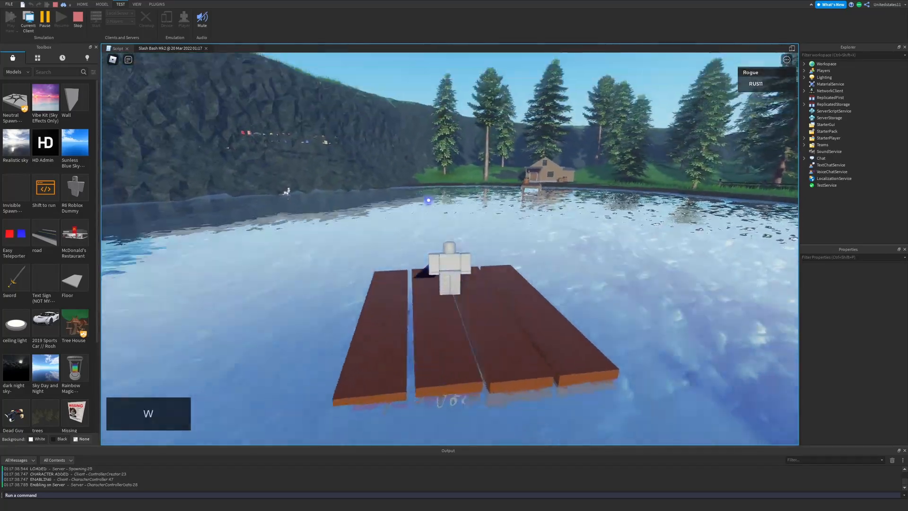
key("Space")
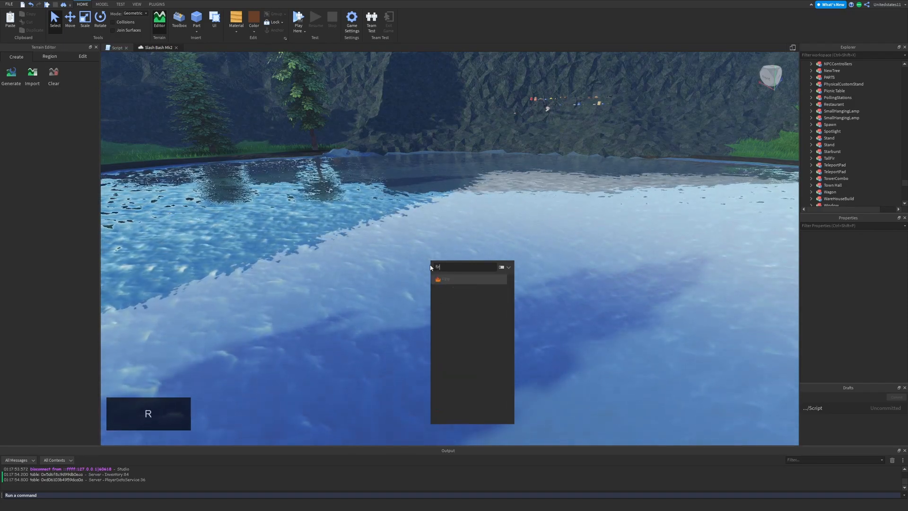
Search the quick object insertion box for 'partic' to find particle objects
type("partic")
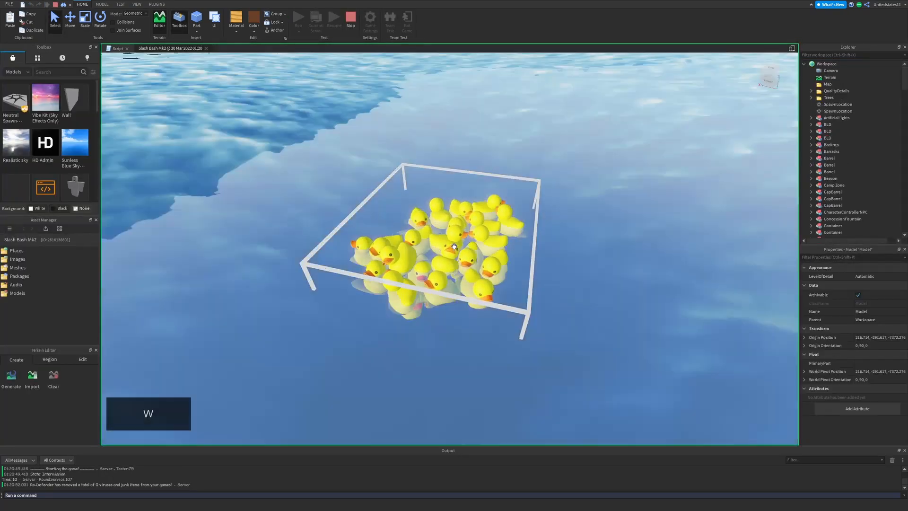
Copy the duck Model during Play, stop the test and paste it into the editable map
key("Ctrl+c")
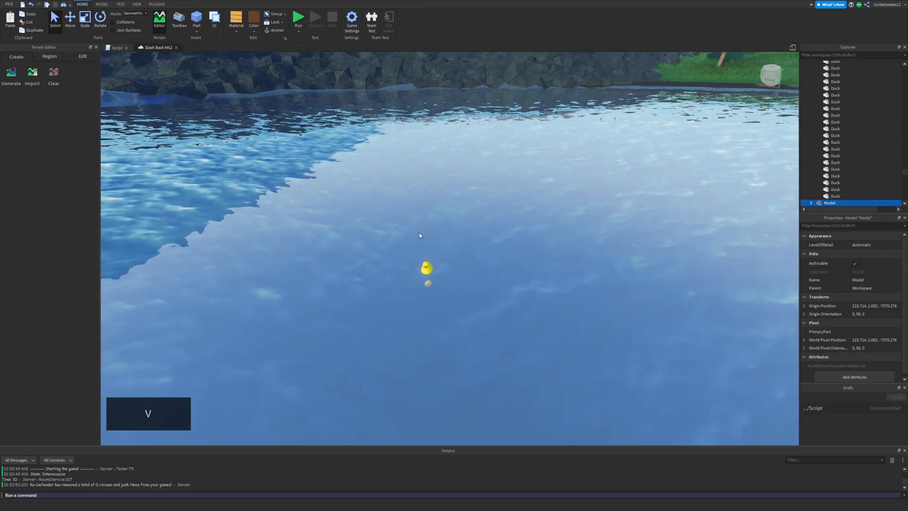
left_click(69, 18)
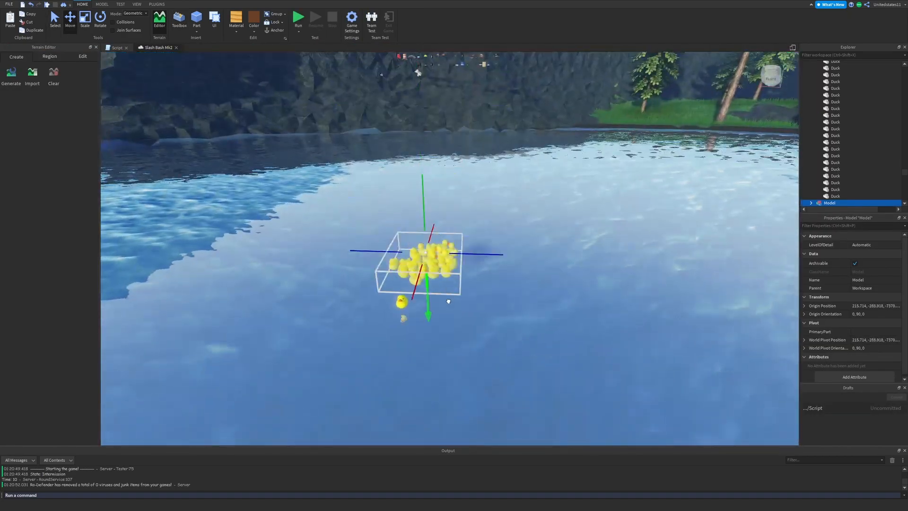
key("w")
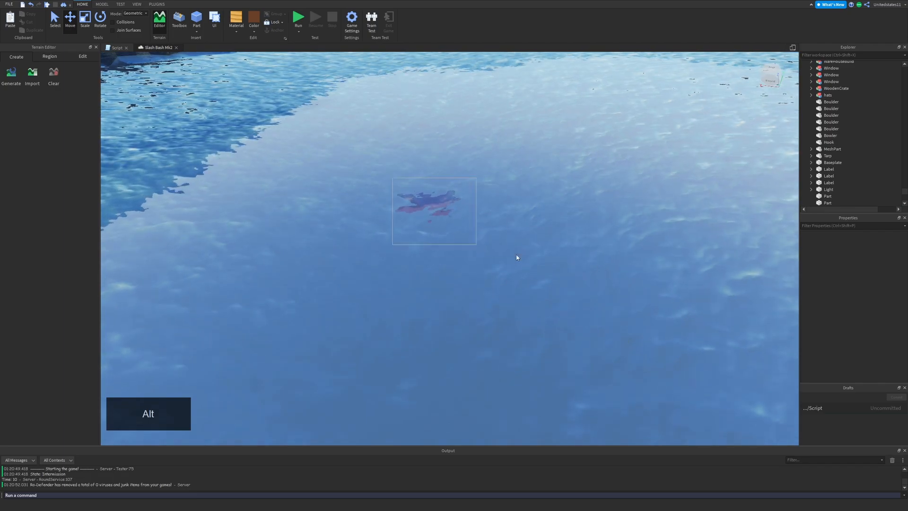
Tilt the underwater wooden block, swapping between local and world rotation axes
key("w")
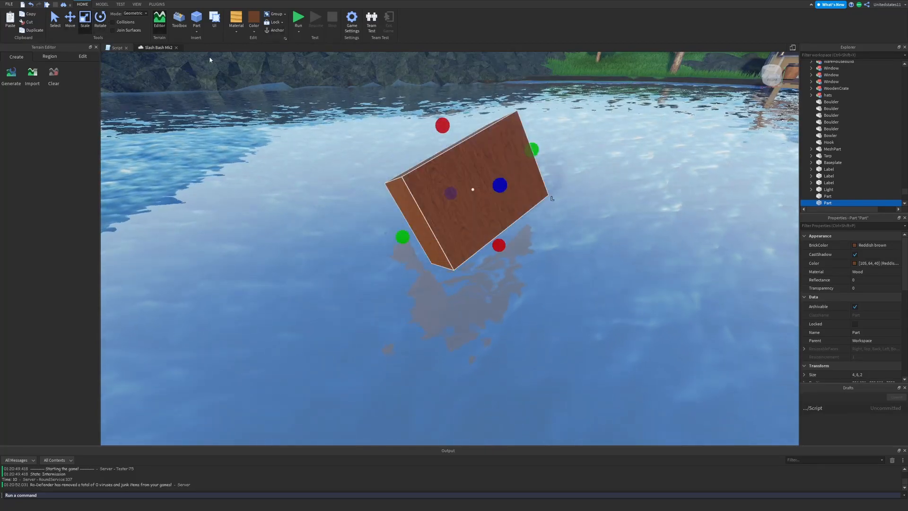
key("d")
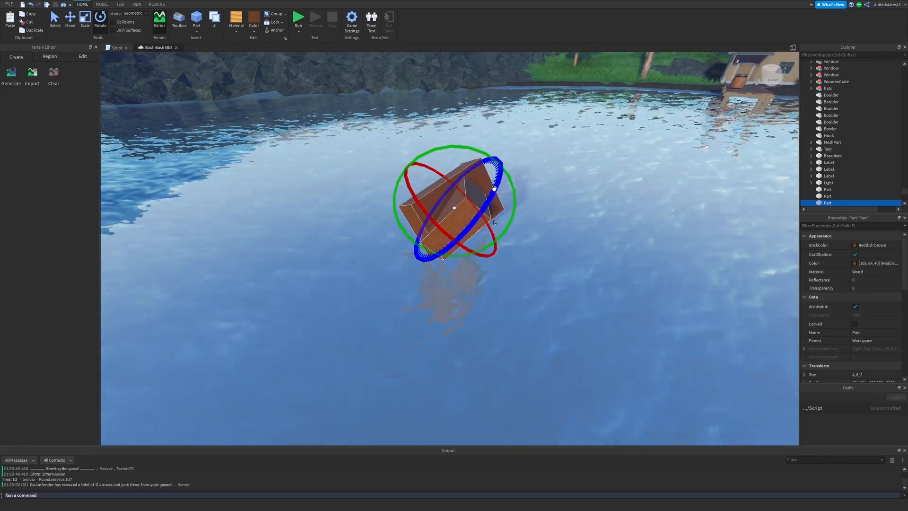
key("d")
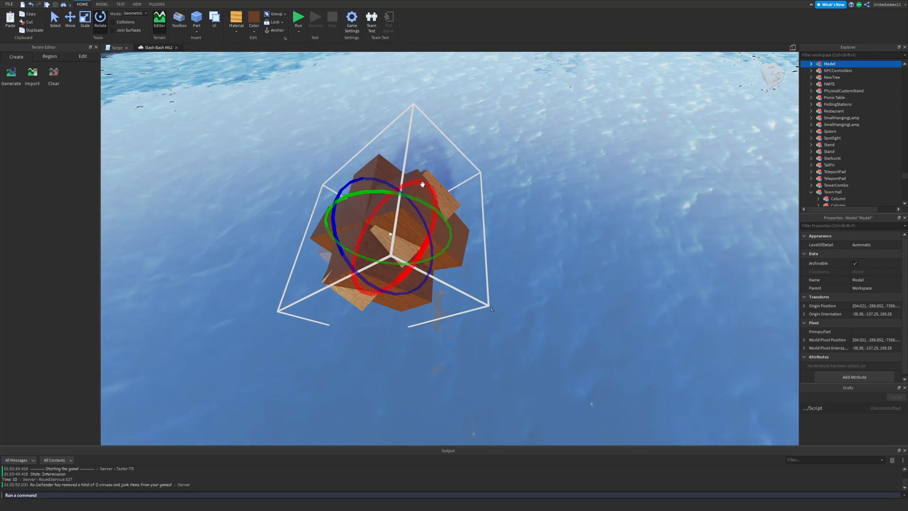
Group the wooden blocks and rotate the jumbled Model around its vertical axis
left_click(108, 4)
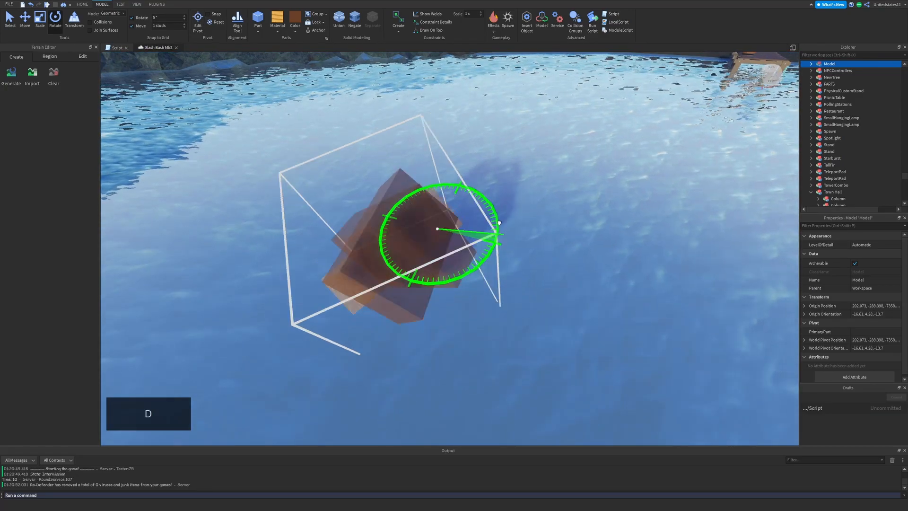
left_click_drag(499, 223, 504, 235)
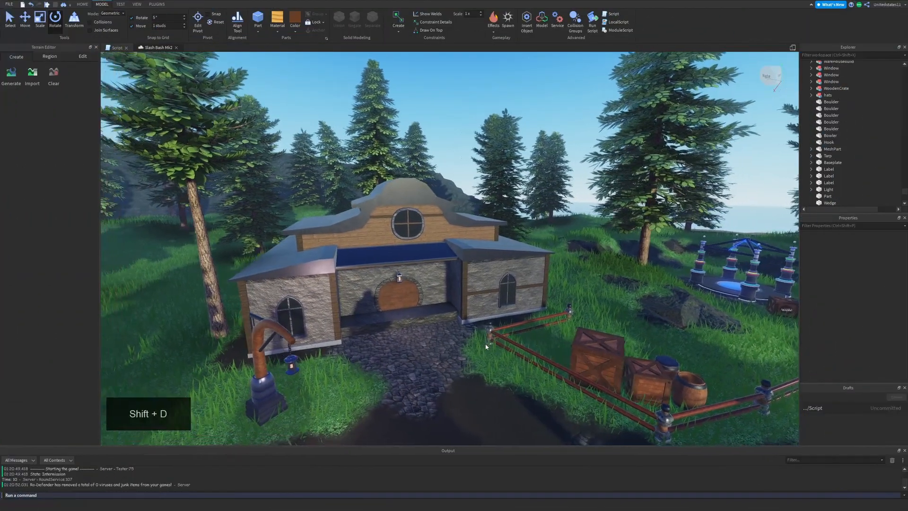
key("Shift+W")
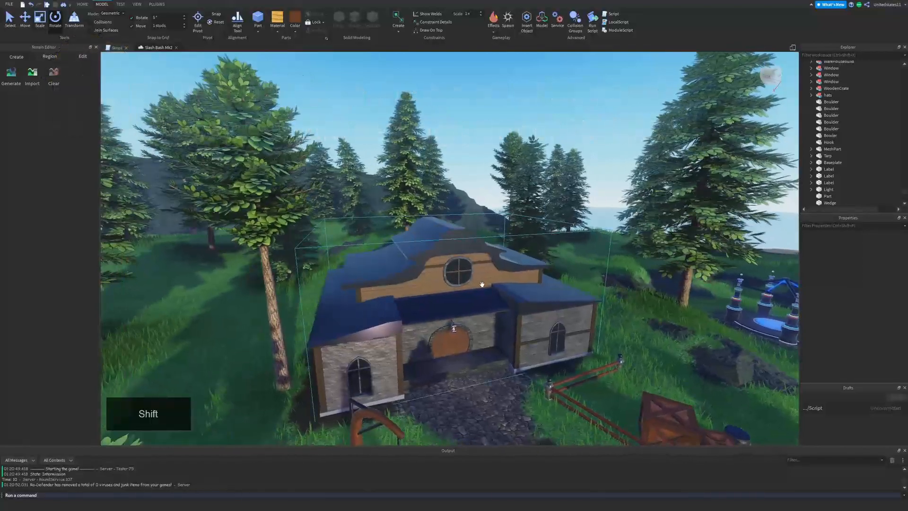
key("w")
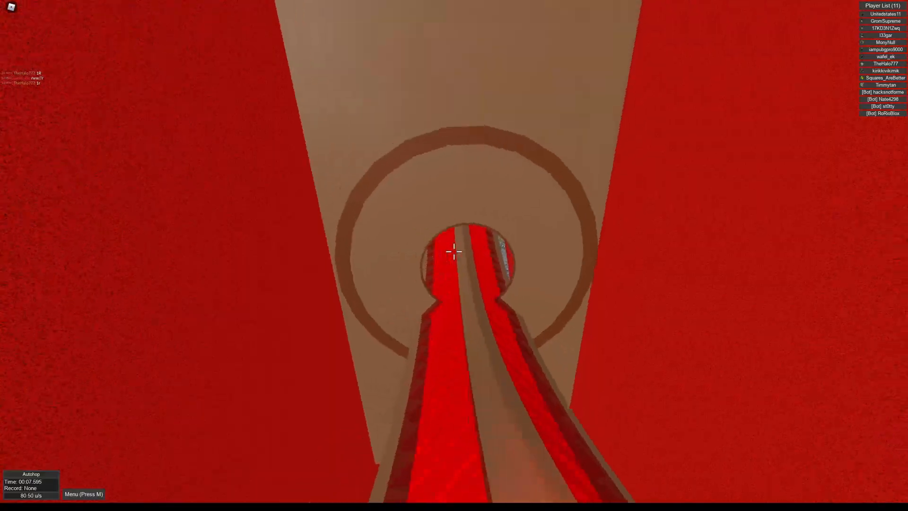
mouse_move(453, 250)
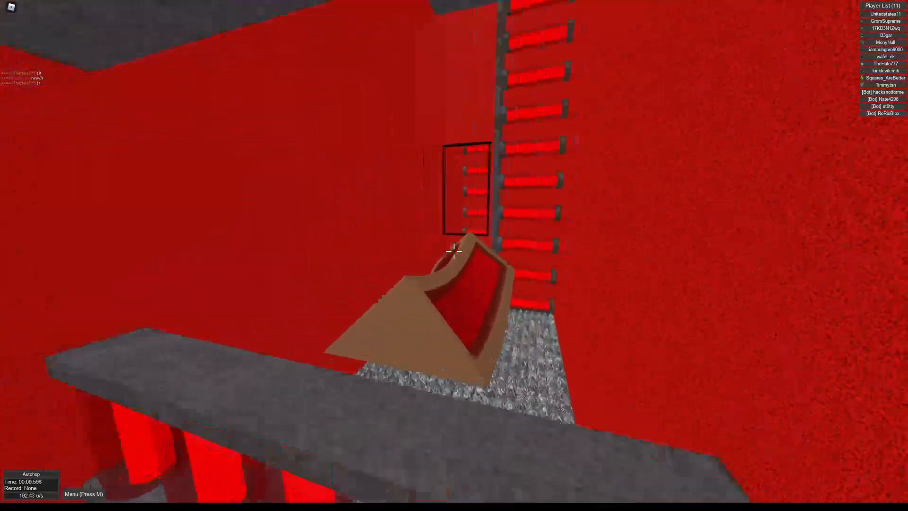